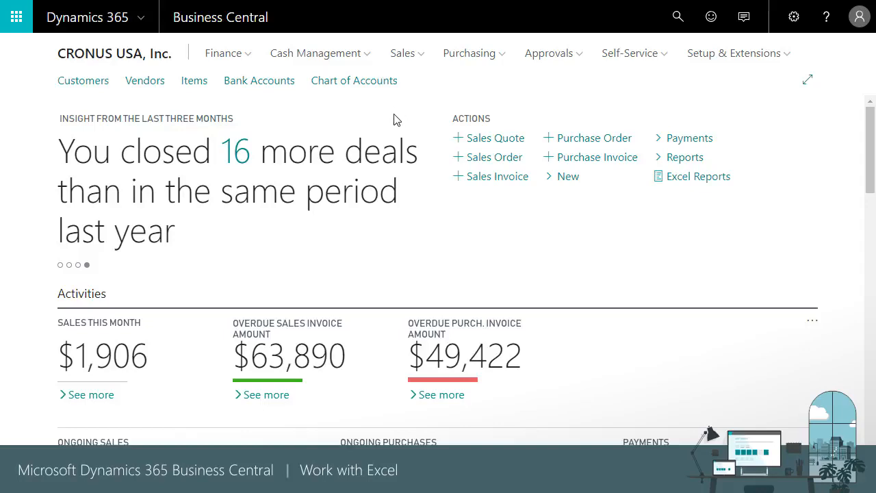
mouse_move(622, 90)
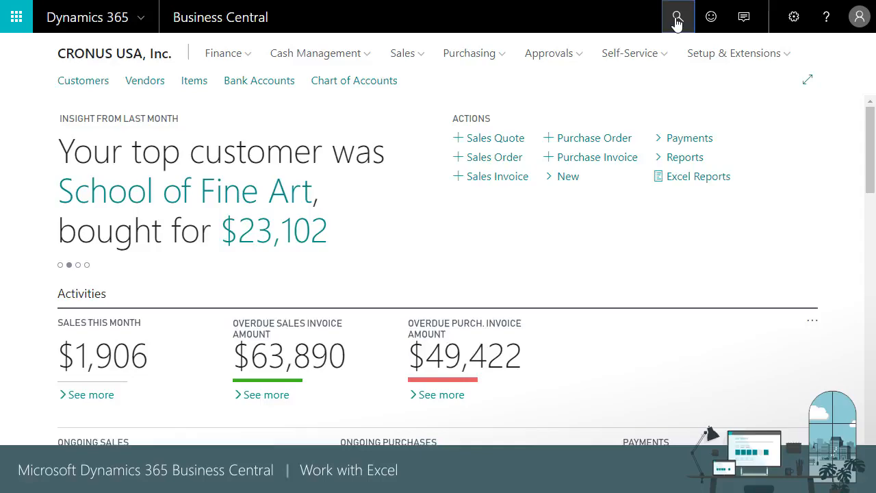
- Find and open the Customer Ledger Entries page via search
left_click(676, 16)
type("CUSTOMER LEDGER ENTRIES")
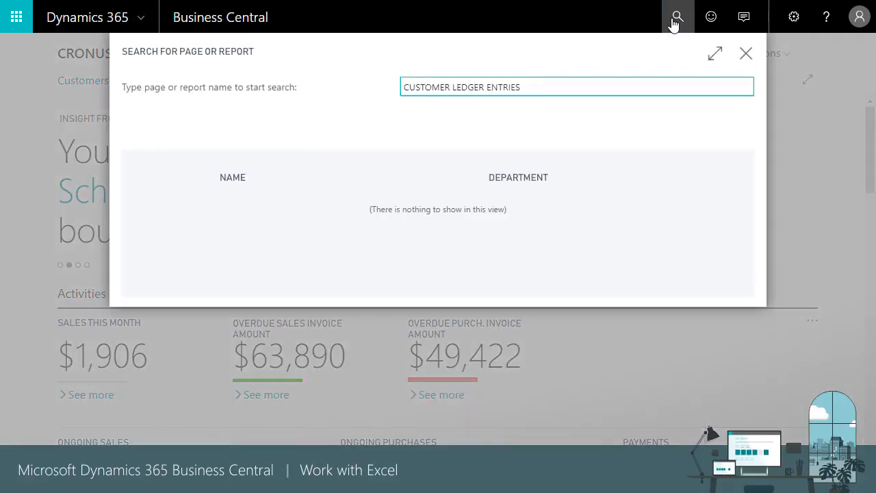
left_click(462, 87)
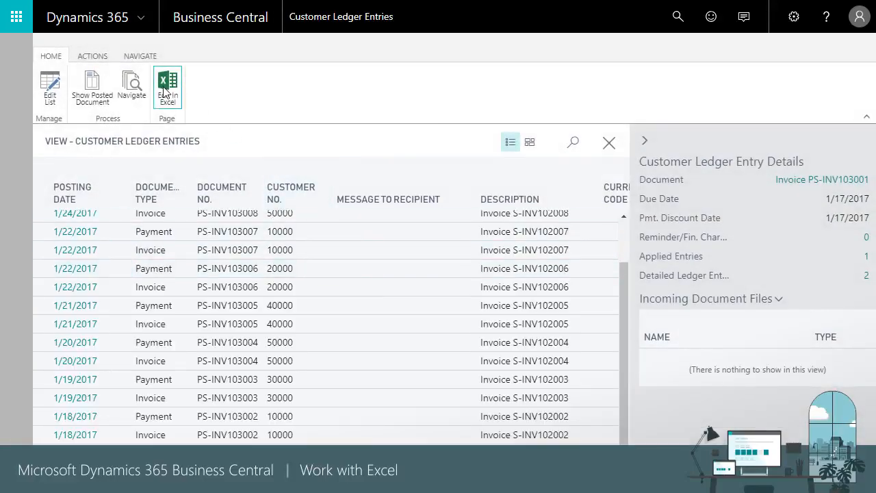
mouse_move(167, 87)
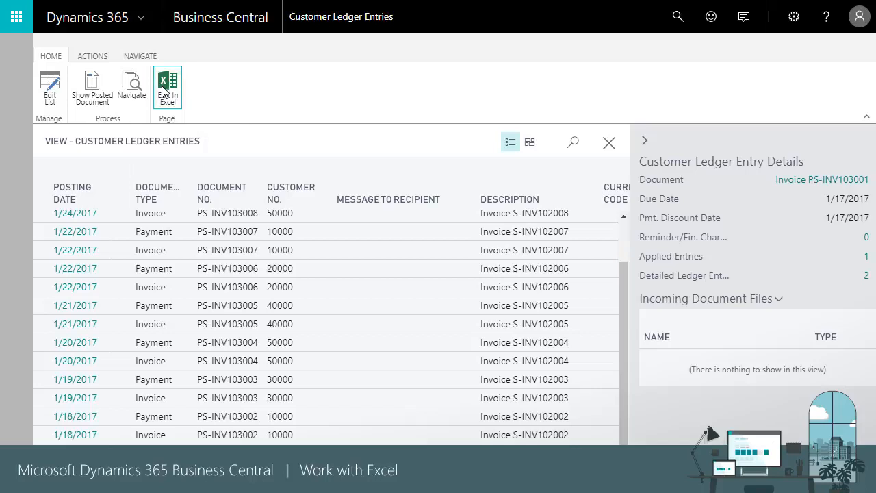
- Export the ledger entries to Excel, enable editing, and insert a PivotTable over the rows
left_click(167, 89)
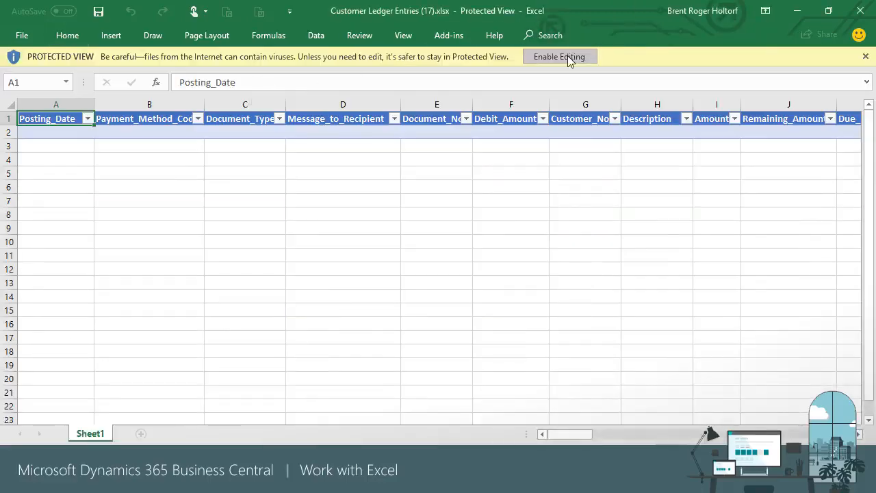
left_click(559, 56)
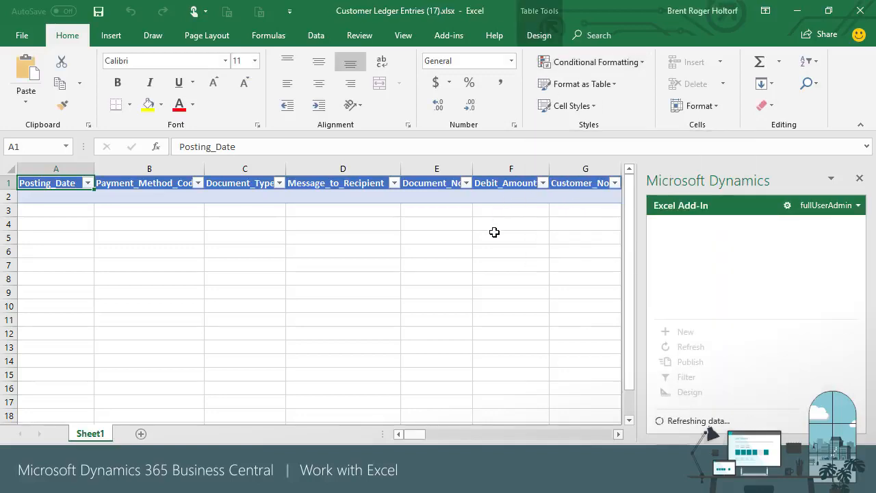
left_click(540, 36)
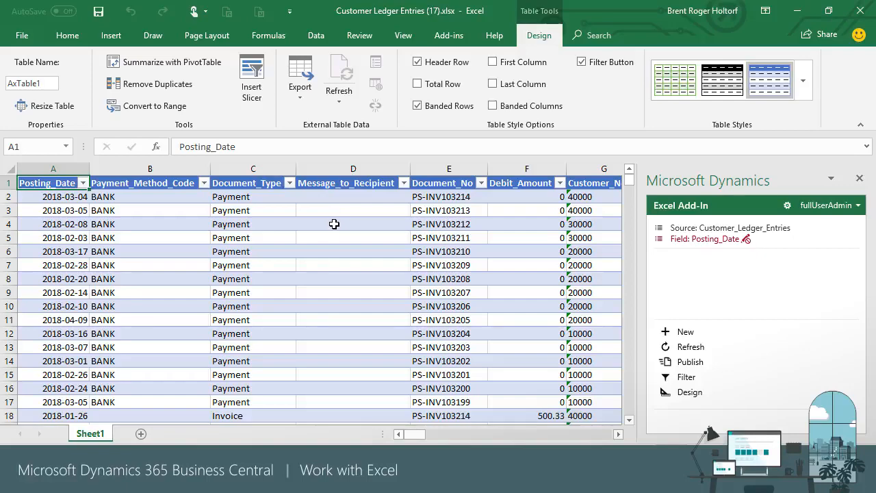
left_click(26, 76)
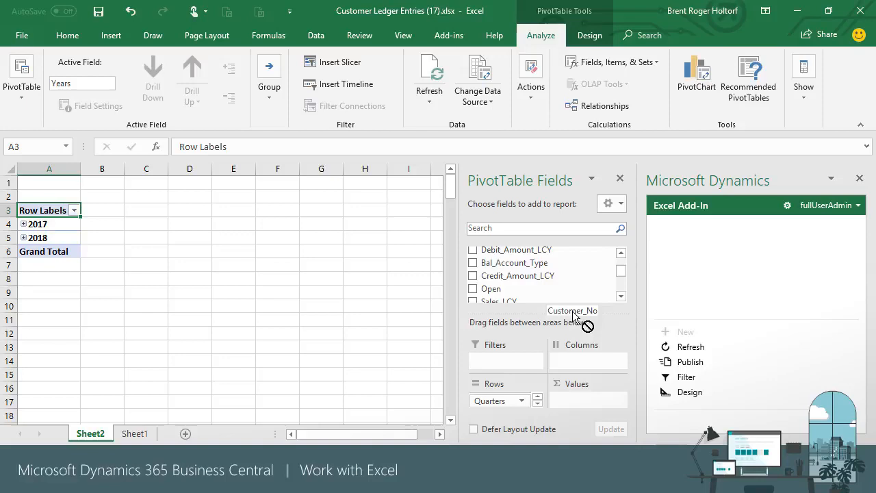
- Put Customer_No in columns, filter to Invoice, format Sum of Amount as currency, expand years to quarters
left_click_drag(572, 309, 587, 360)
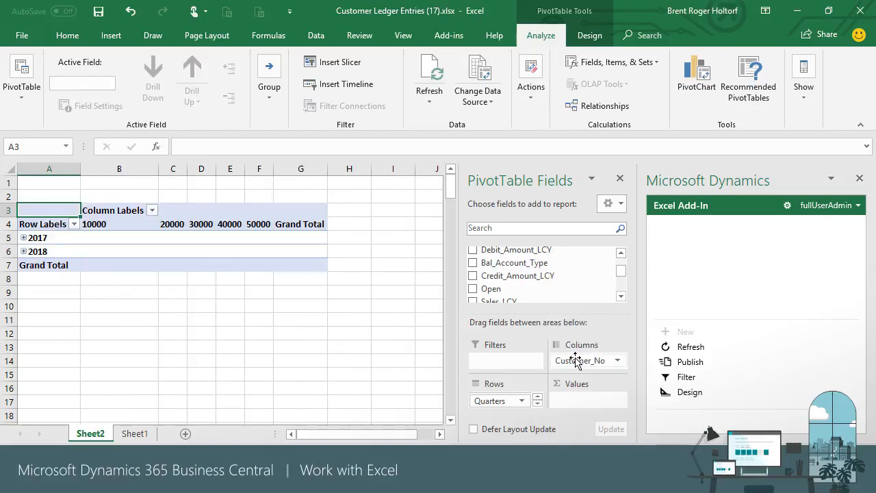
mouse_move(586, 341)
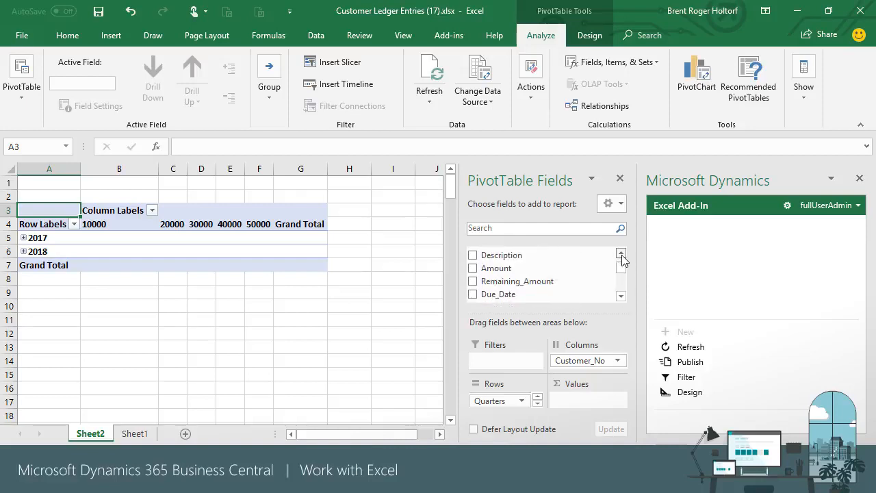
left_click(472, 257)
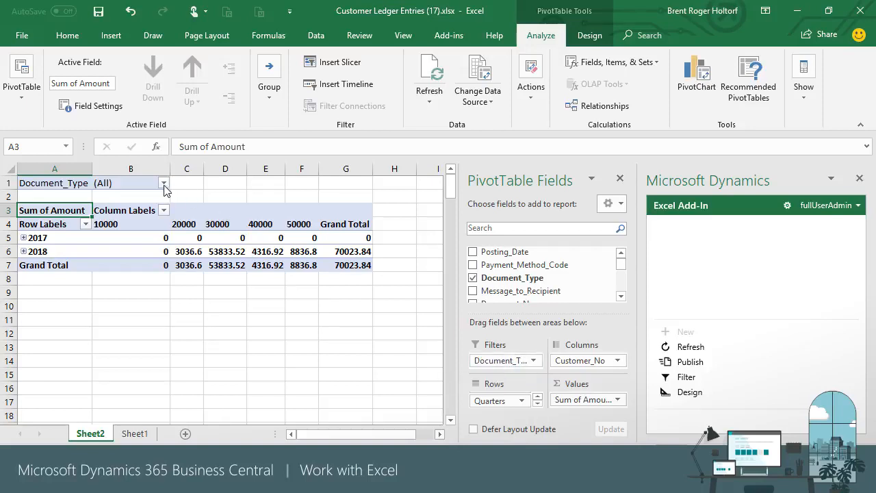
left_click(164, 183)
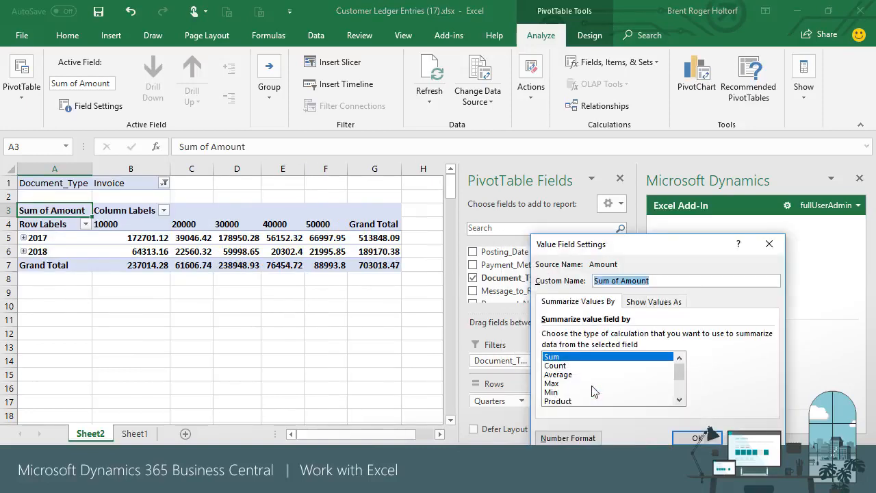
left_click(567, 438)
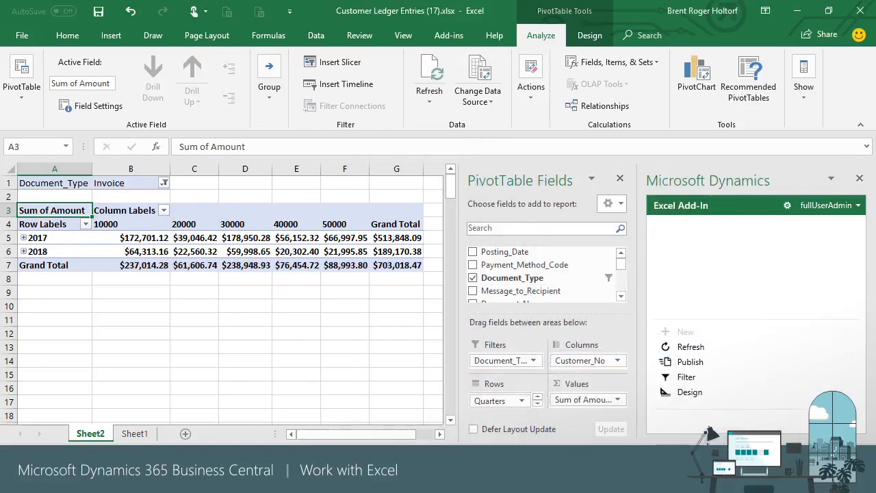
mouse_move(674, 440)
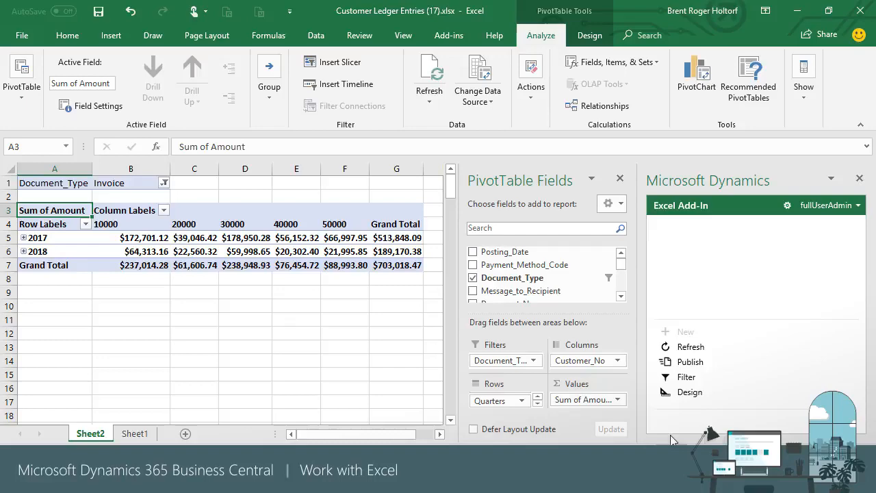
left_click(22, 239)
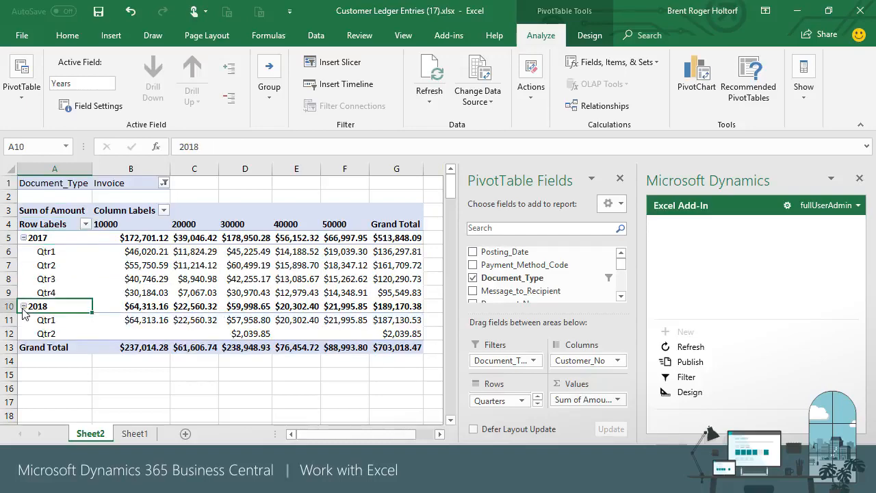
left_click(111, 35)
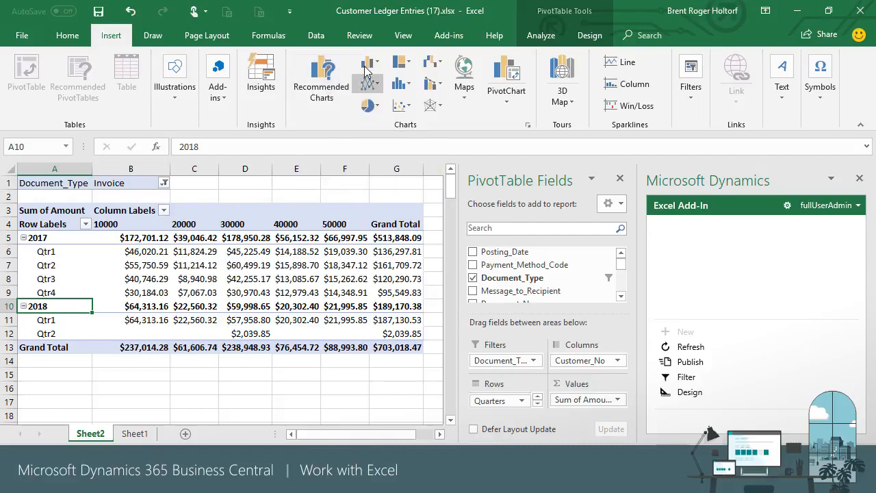
mouse_move(433, 93)
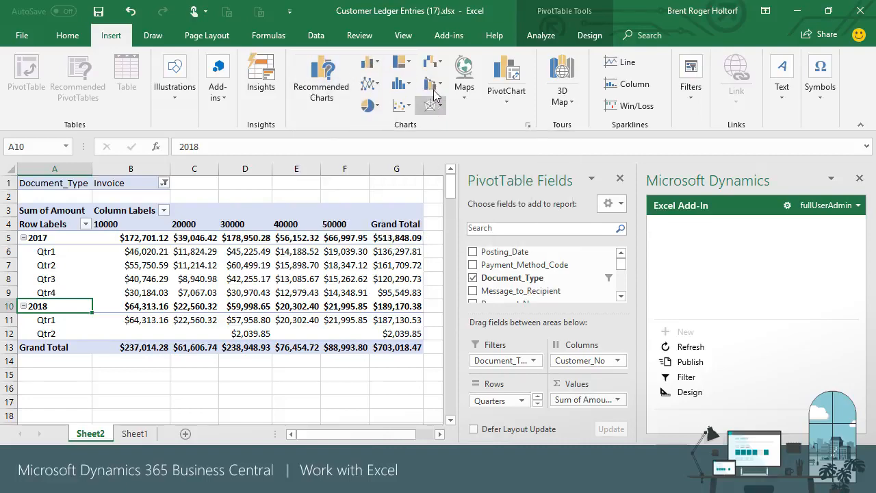
mouse_move(343, 130)
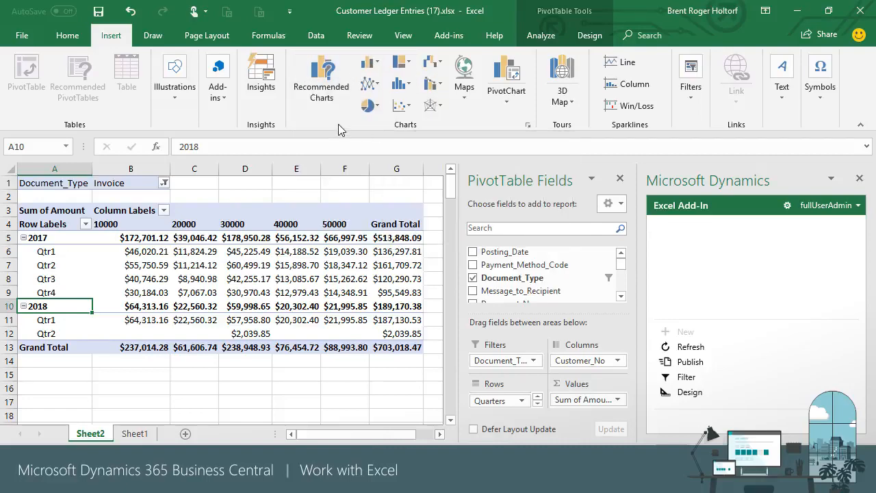
- Insert a Line with Markers PivotChart of quarterly invoice amounts per customer
left_click(506, 78)
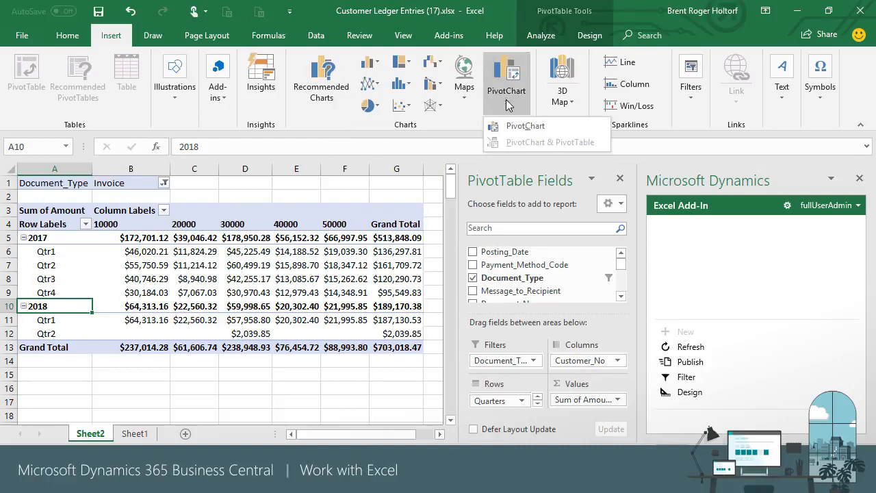
left_click(525, 126)
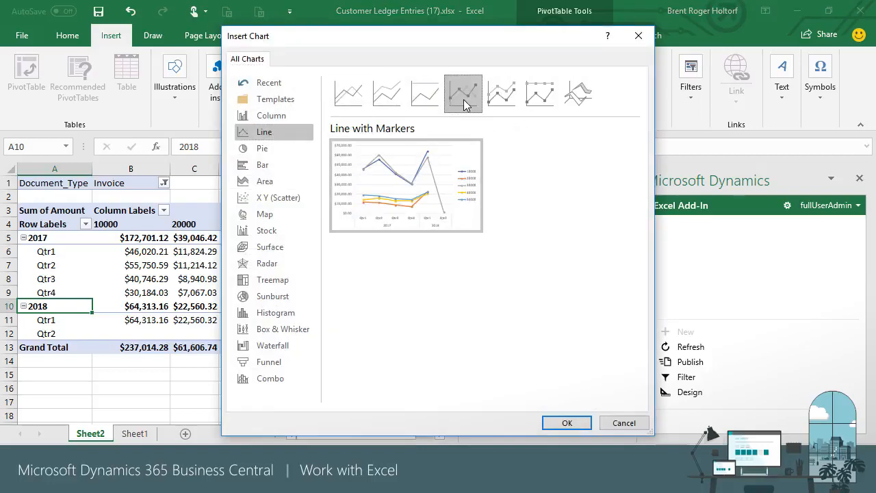
left_click(567, 422)
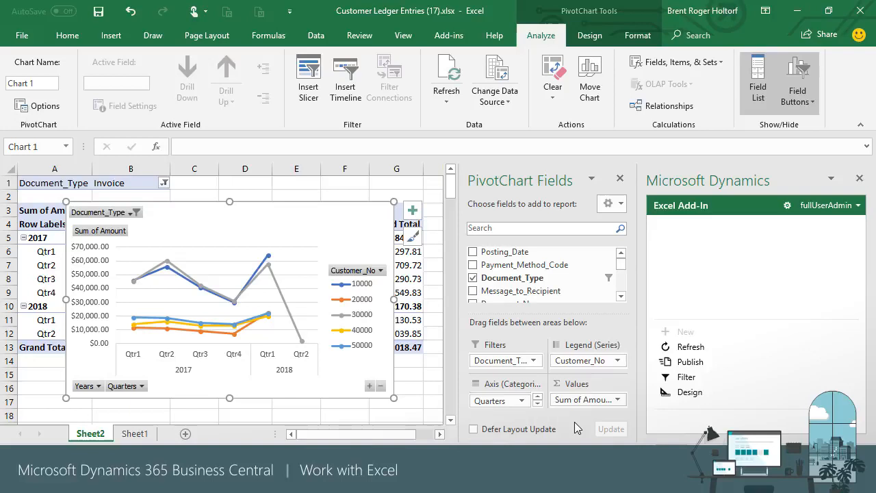
mouse_move(506, 345)
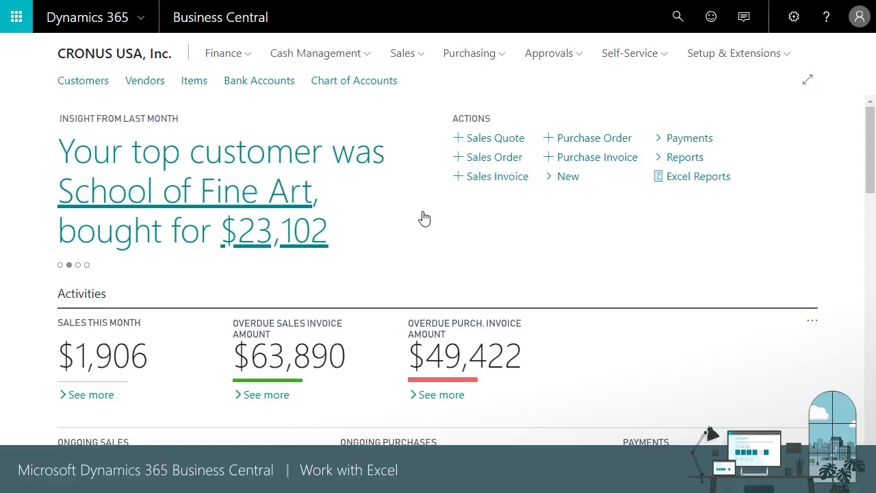
mouse_move(82, 79)
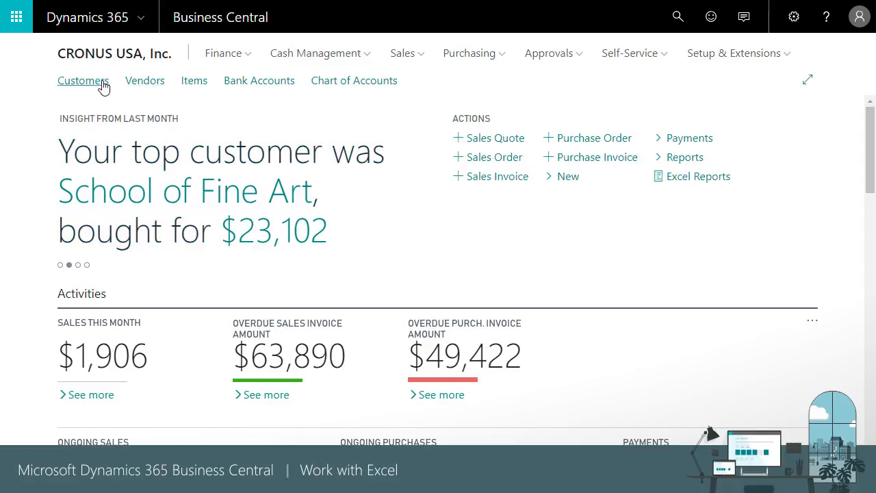
- Open the Customers list in Business Central and export it to Excel
left_click(82, 80)
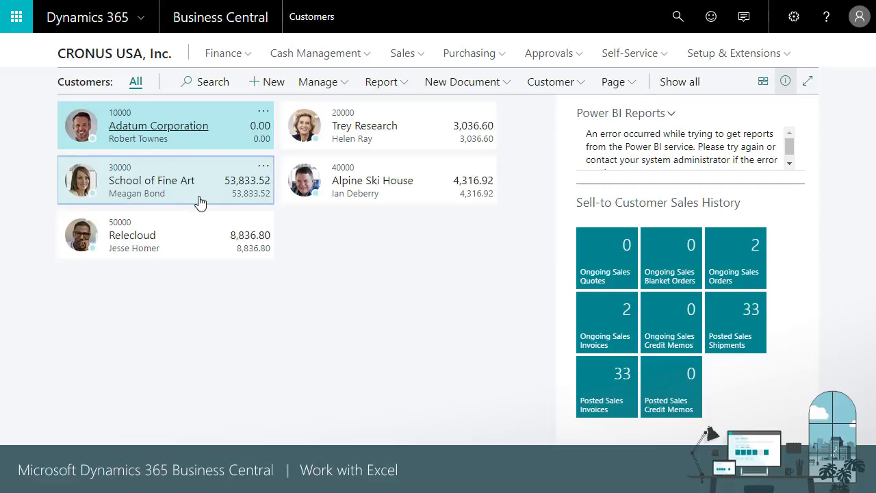
left_click(165, 181)
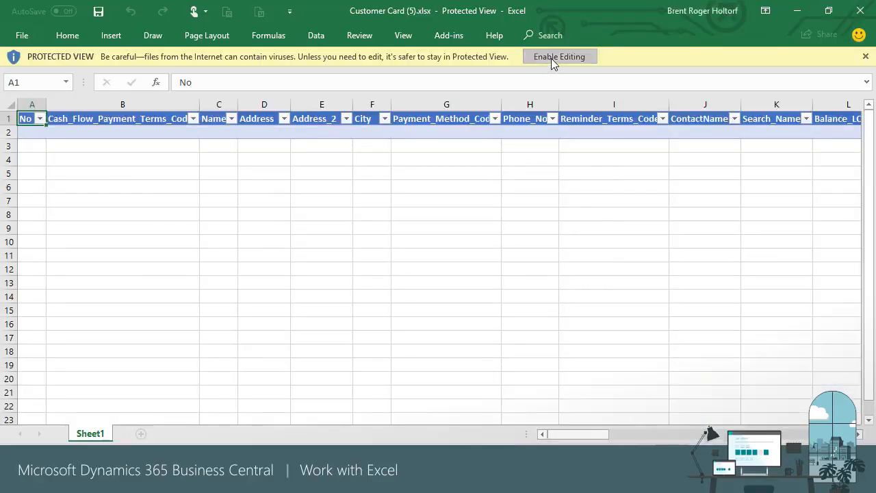
- Enable editing so the Customer Card workbook loads the five customer rows
left_click(558, 57)
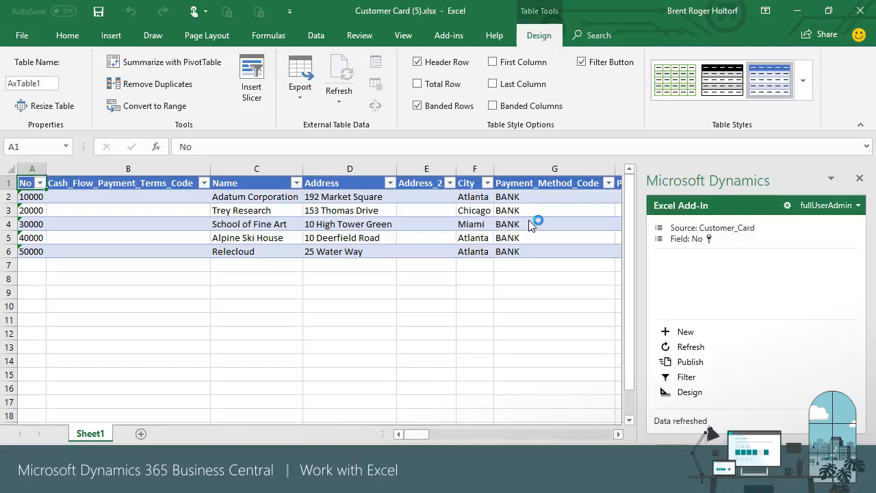
mouse_move(486, 370)
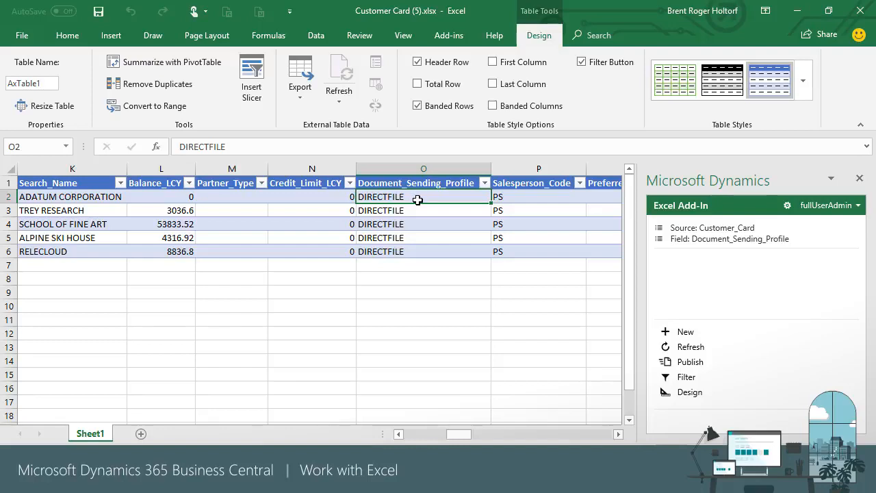
- Clear the DIRECTFILE Document_Sending_Profile for all five customers and publish to Business Central
left_click_drag(423, 197, 423, 251)
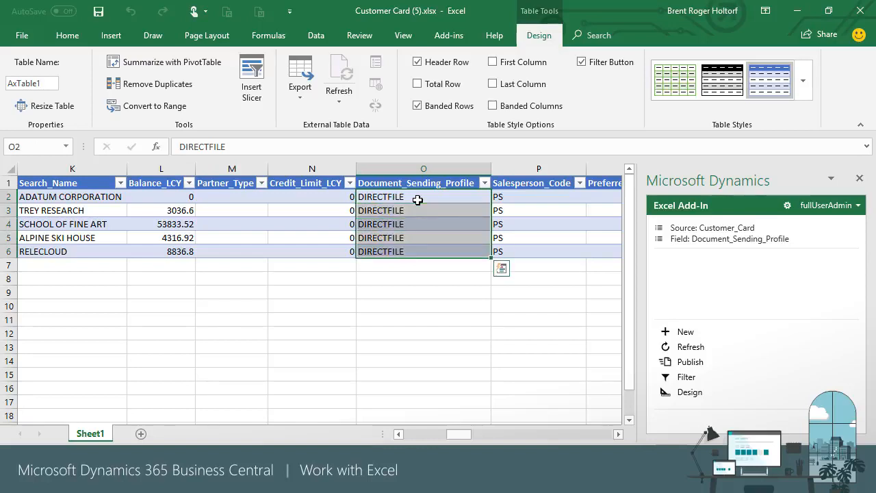
key("Delete")
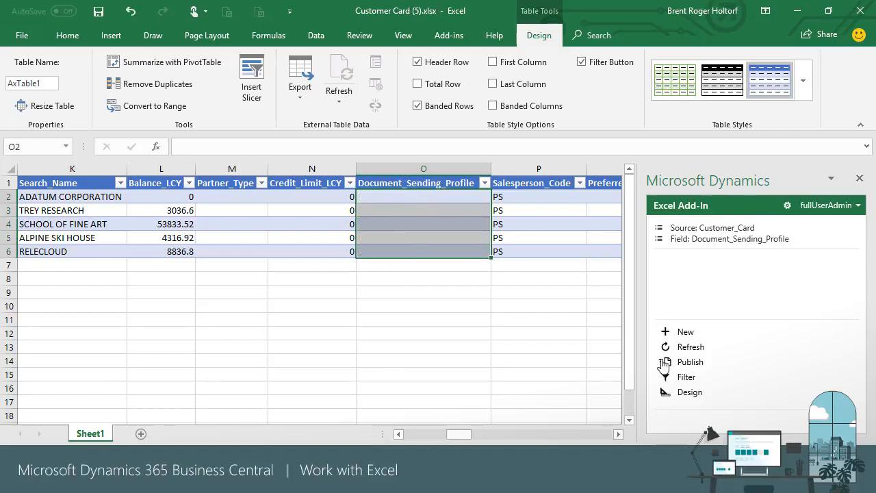
left_click(690, 361)
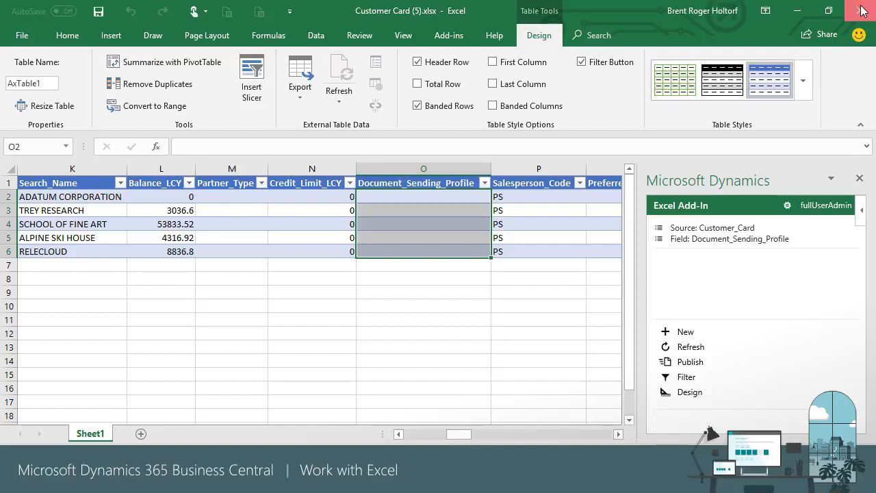
- Close the Customer Card and Customer Ledger Entries workbooks without saving
left_click(862, 11)
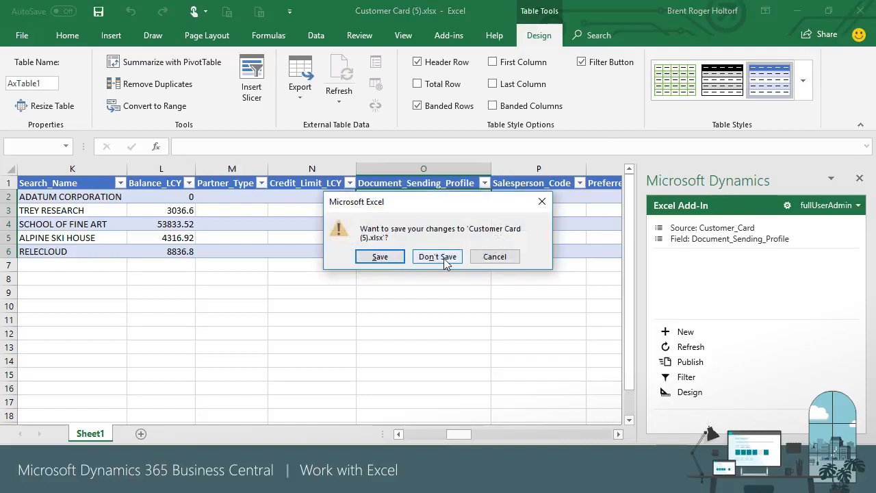
left_click(436, 256)
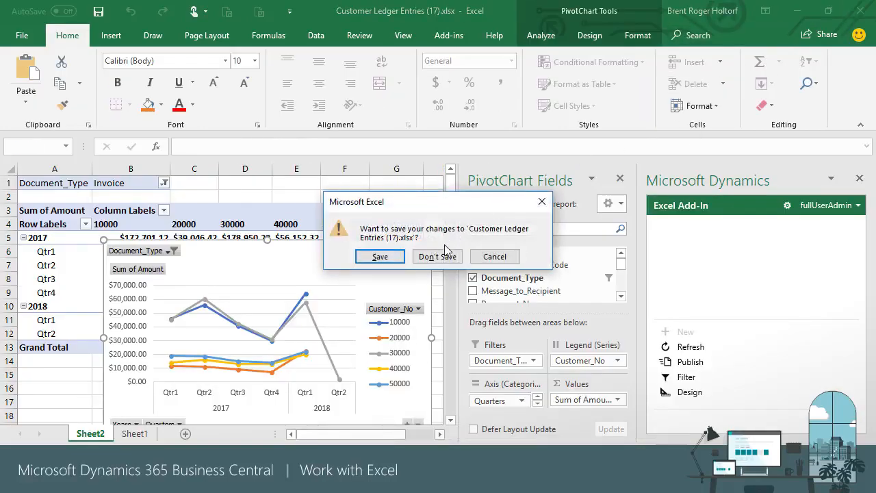
left_click(437, 256)
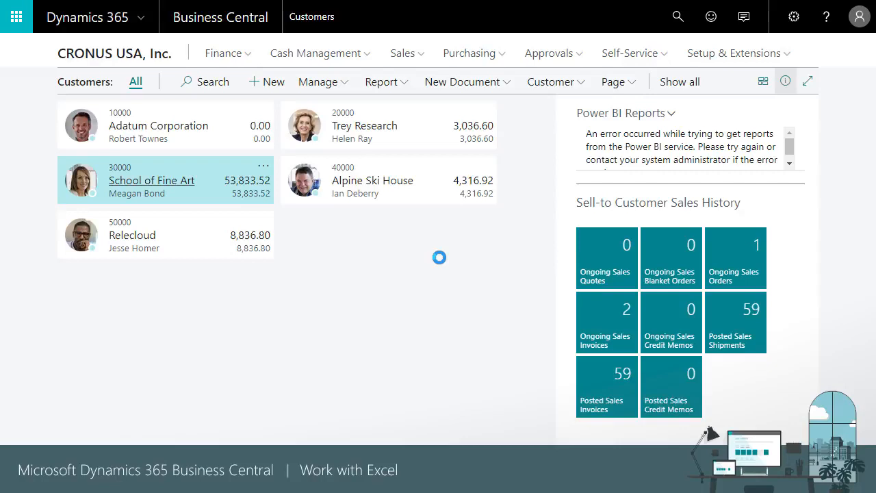